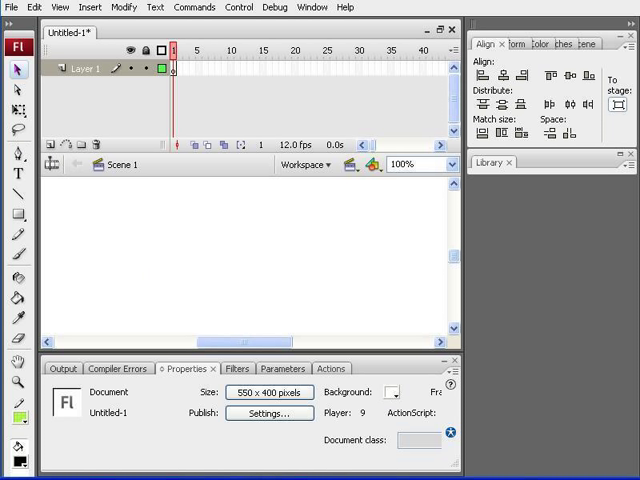
mouse_move(88, 436)
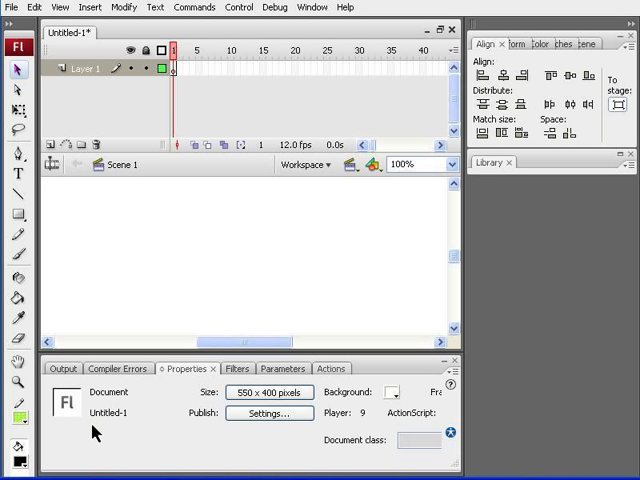
mouse_move(156, 412)
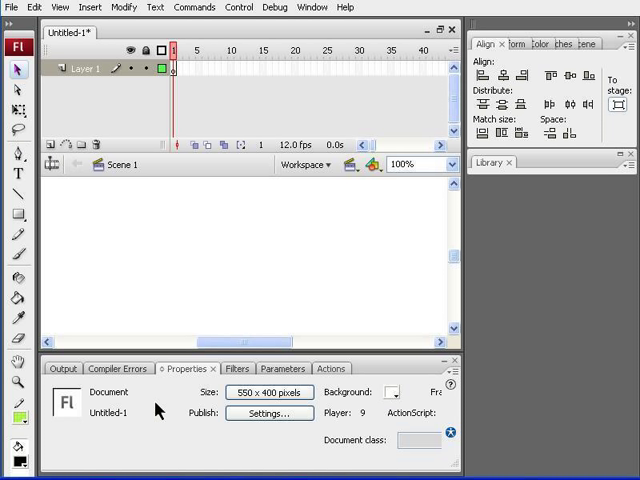
mouse_move(268, 400)
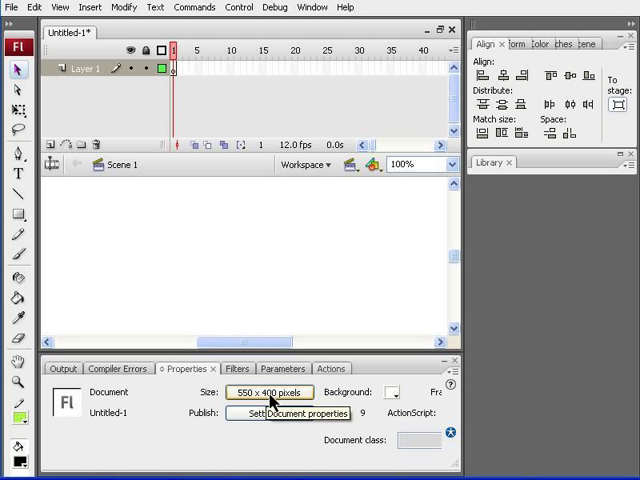
mouse_move(104, 96)
type("300")
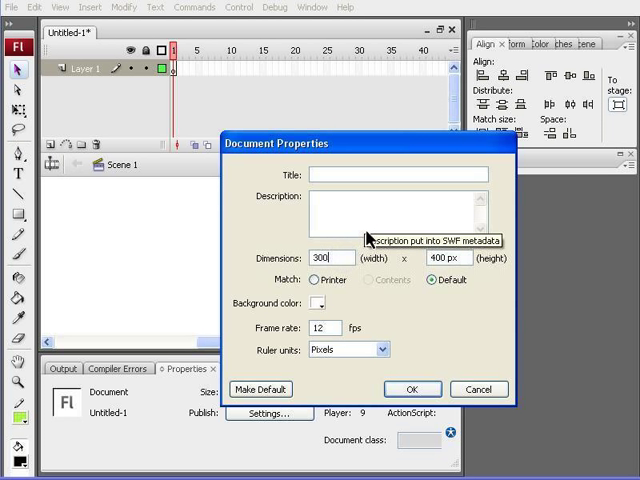
mouse_move(470, 270)
type("300")
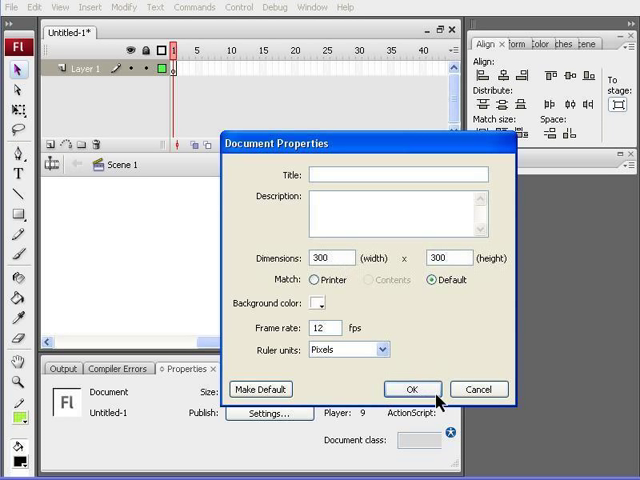
mouse_move(436, 386)
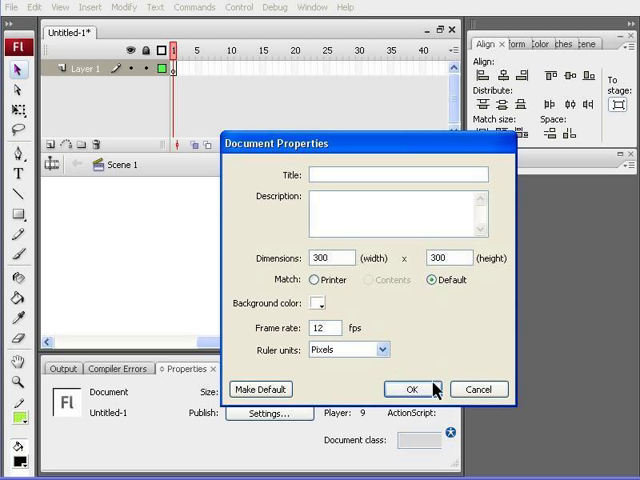
mouse_move(424, 396)
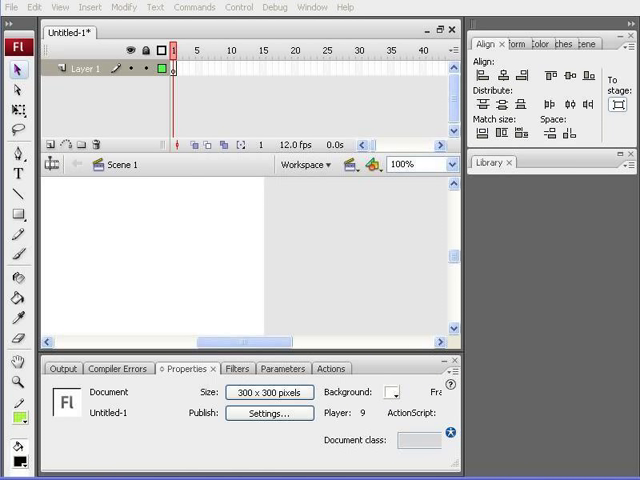
mouse_move(124, 88)
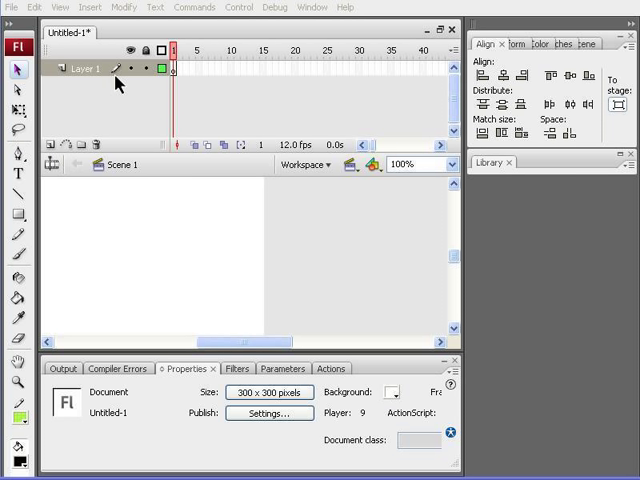
mouse_move(50, 156)
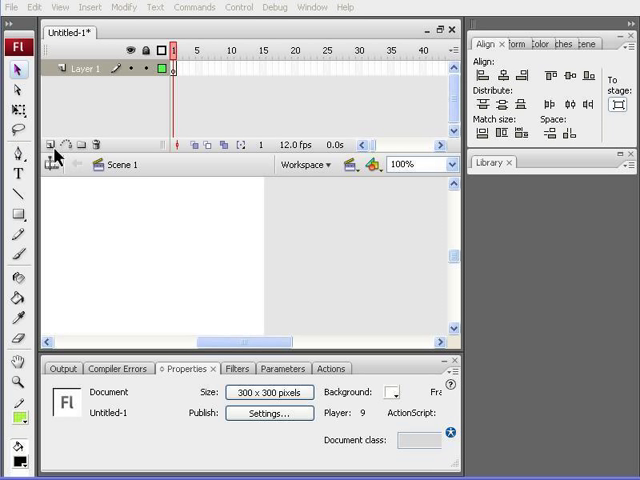
- Add layers and rename them clock, seconds, minutes, hours and actions from bottom to top
left_click(52, 146)
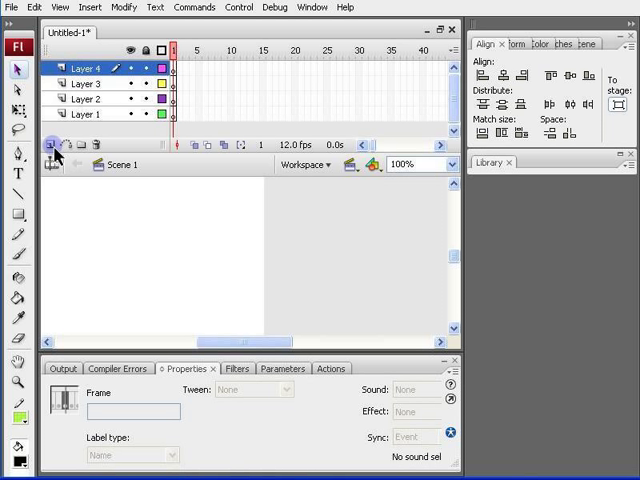
left_click(52, 148)
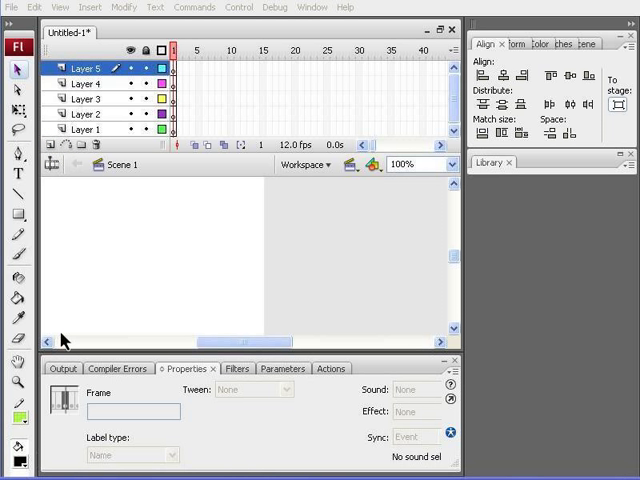
mouse_move(92, 252)
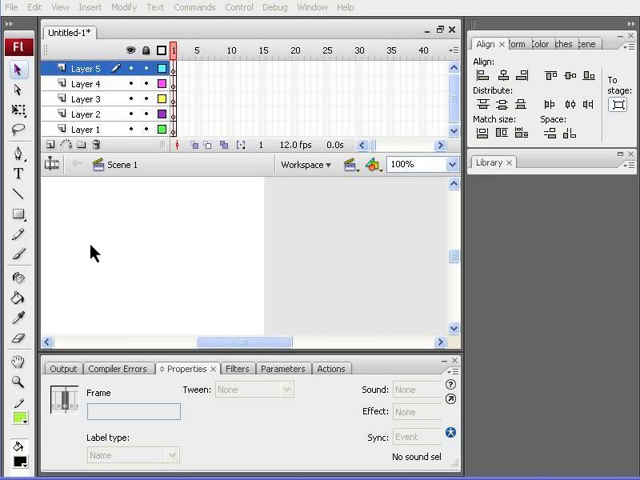
mouse_move(84, 130)
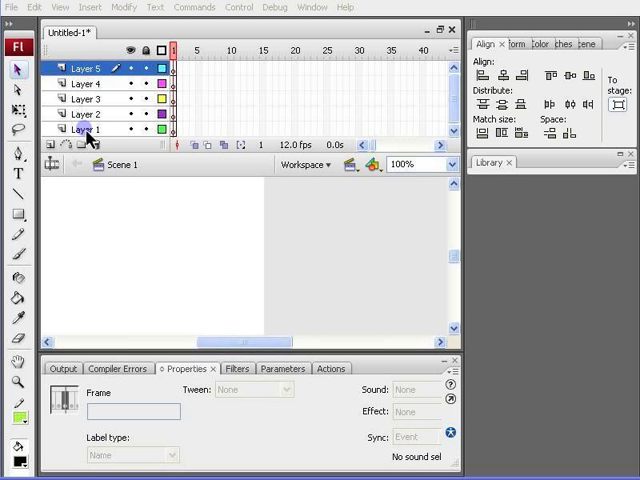
double_click(84, 128)
type("Clock")
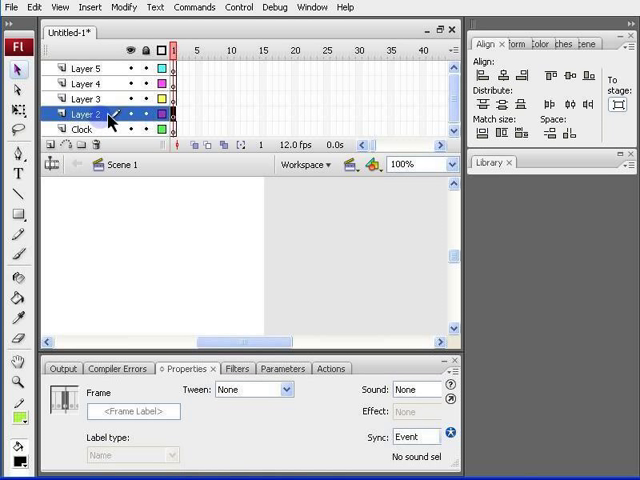
double_click(84, 116)
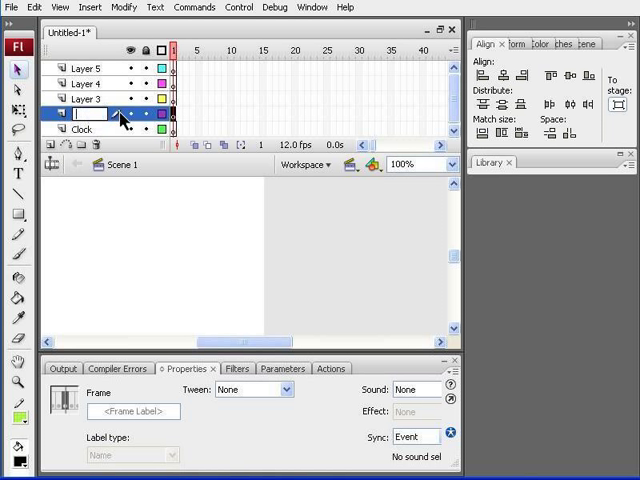
type("seconds")
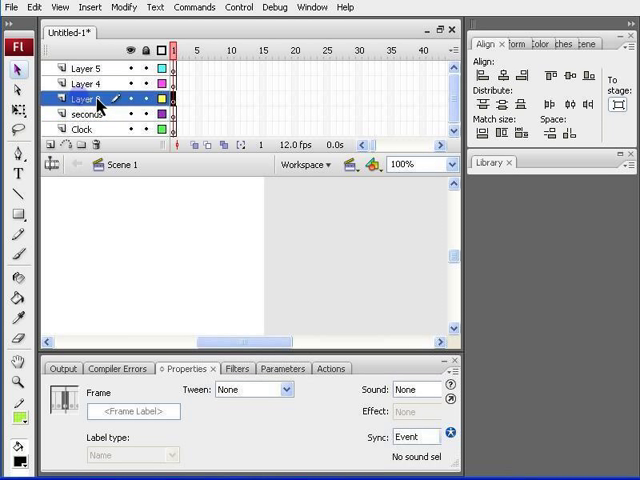
double_click(78, 100)
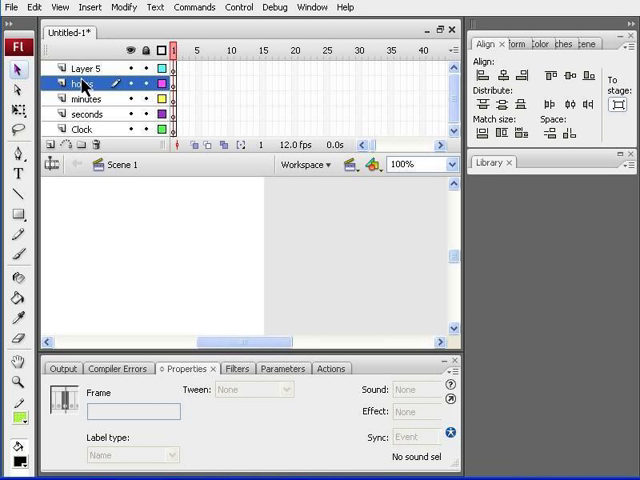
double_click(78, 82)
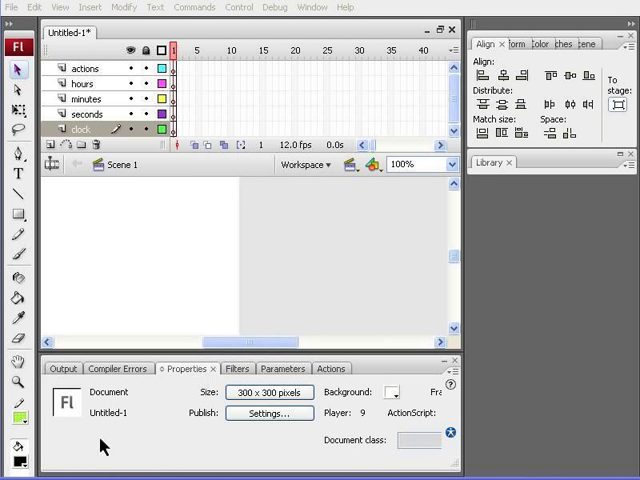
mouse_move(204, 416)
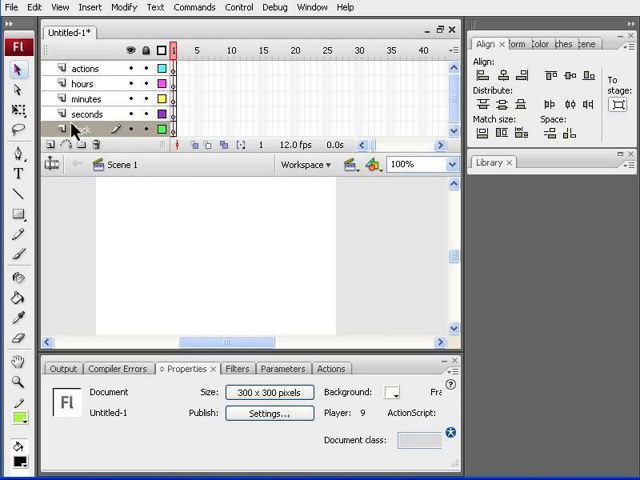
- Import the flashanalogclock picture to the stage and position it at X 0, Y 0
left_click(20, 8)
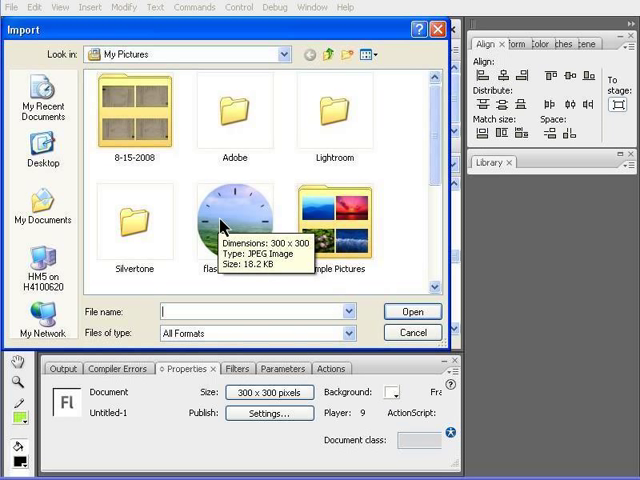
mouse_move(240, 302)
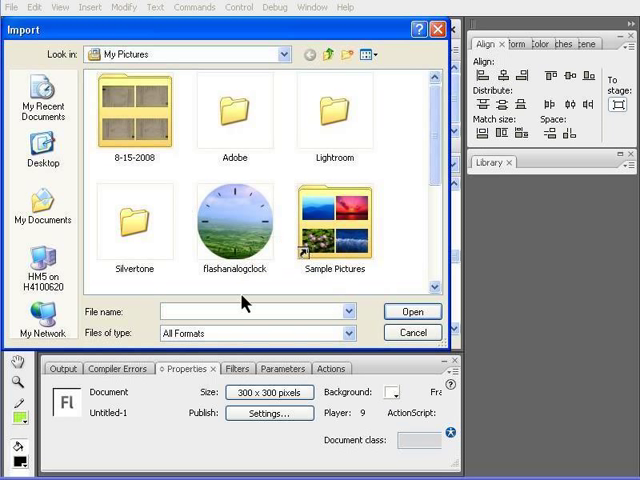
mouse_move(248, 240)
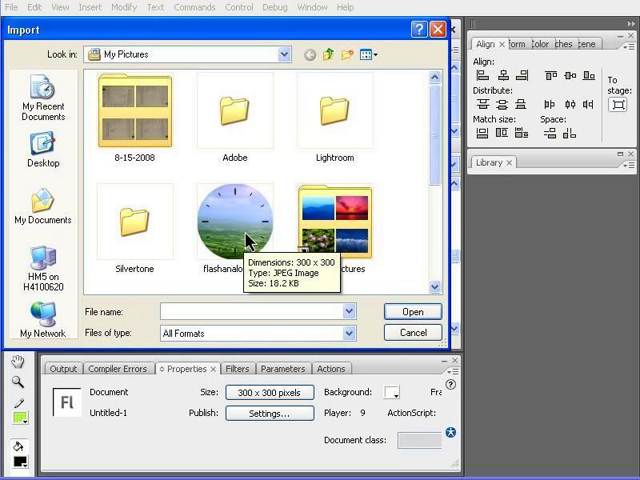
left_click(412, 312)
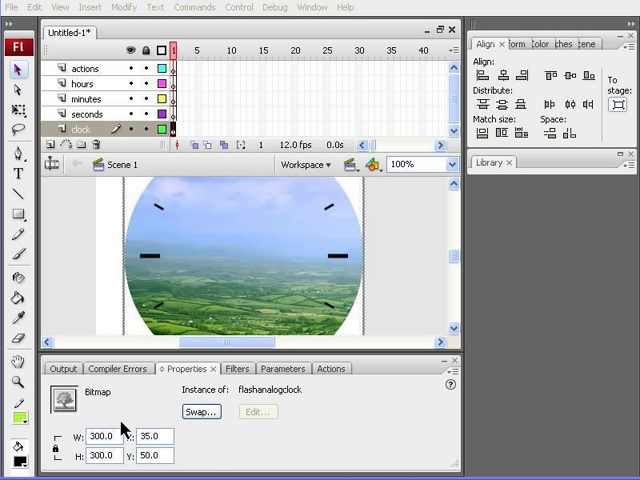
mouse_move(290, 368)
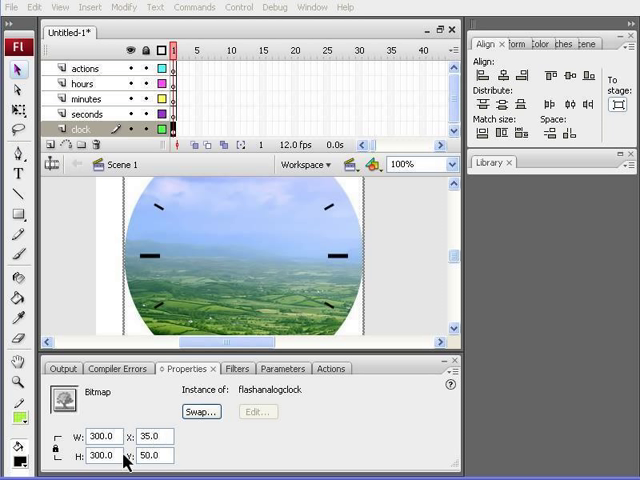
mouse_move(128, 440)
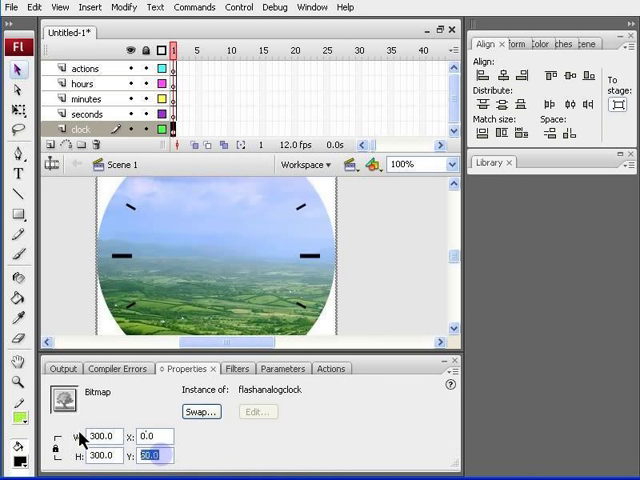
type("0.0")
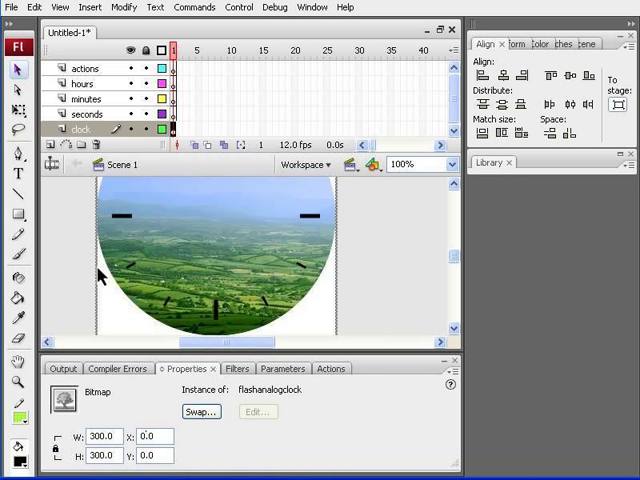
mouse_move(150, 172)
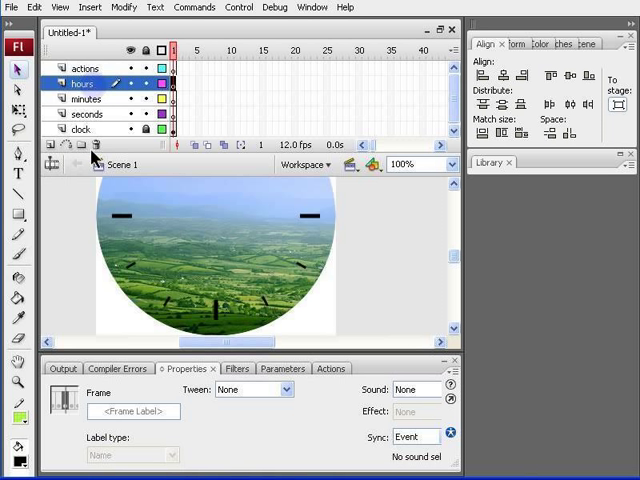
mouse_move(42, 204)
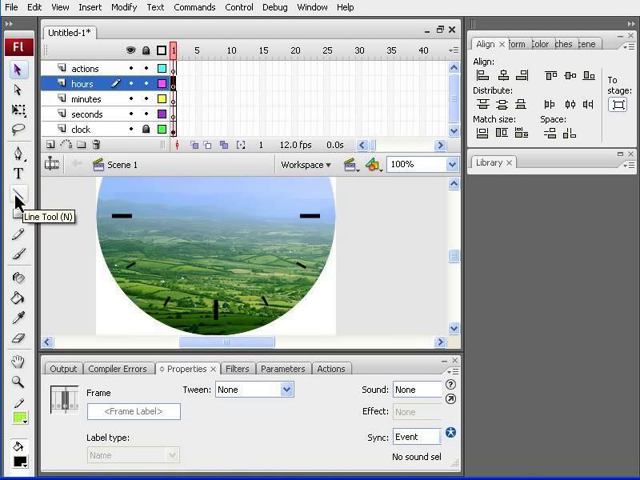
- Draw a vertical hour-hand line with a dark grey stroke and square caps
left_click(16, 196)
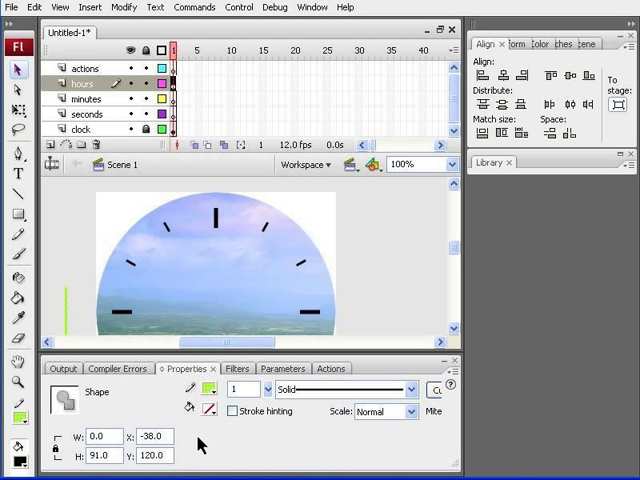
mouse_move(200, 452)
type("60")
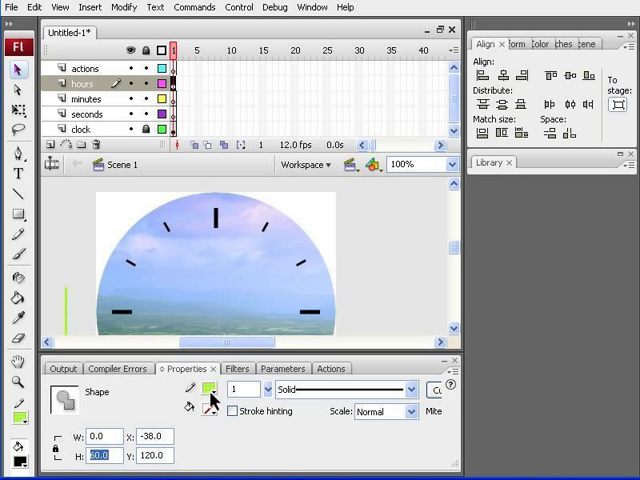
left_click(208, 390)
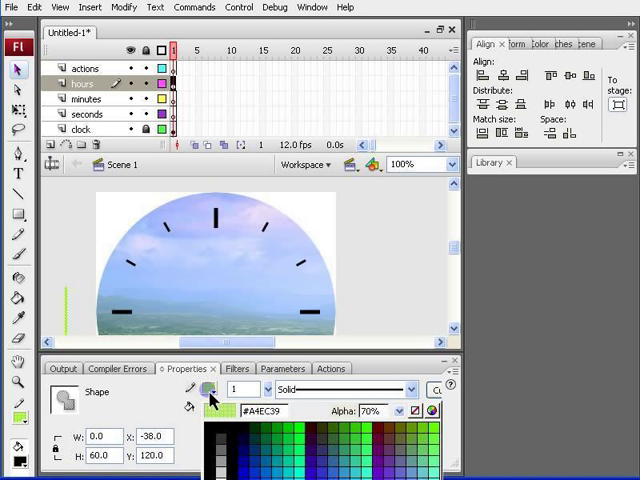
left_click(284, 438)
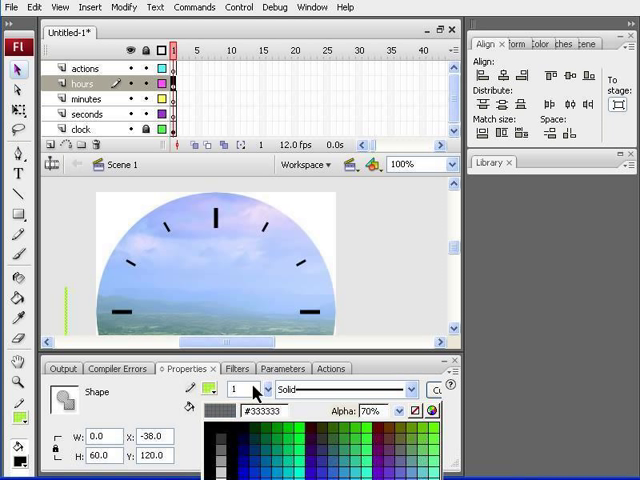
mouse_move(208, 388)
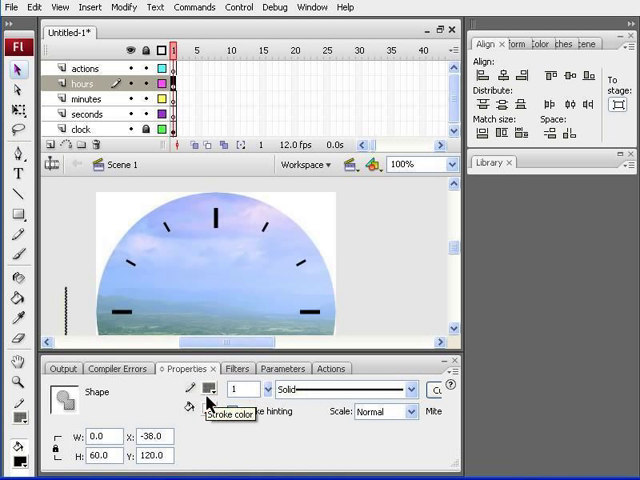
left_click(208, 388)
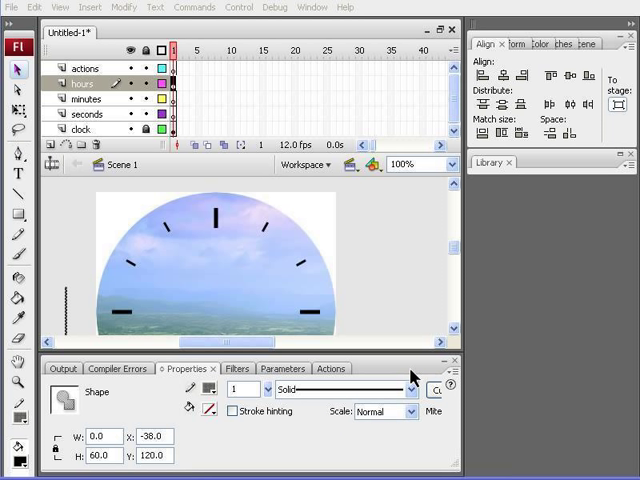
mouse_move(488, 402)
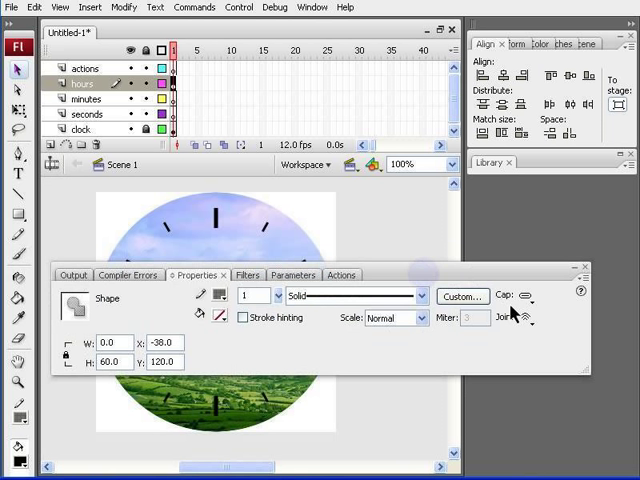
left_click(532, 296)
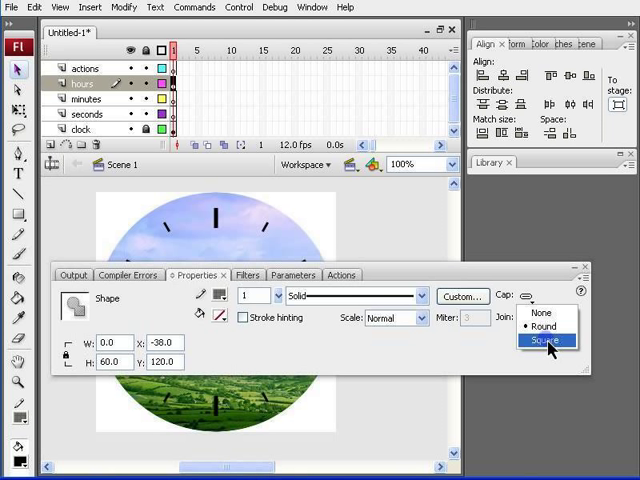
left_click(550, 344)
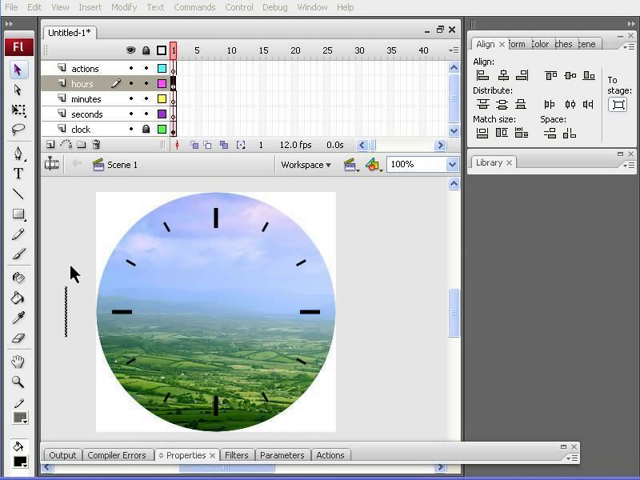
mouse_move(70, 310)
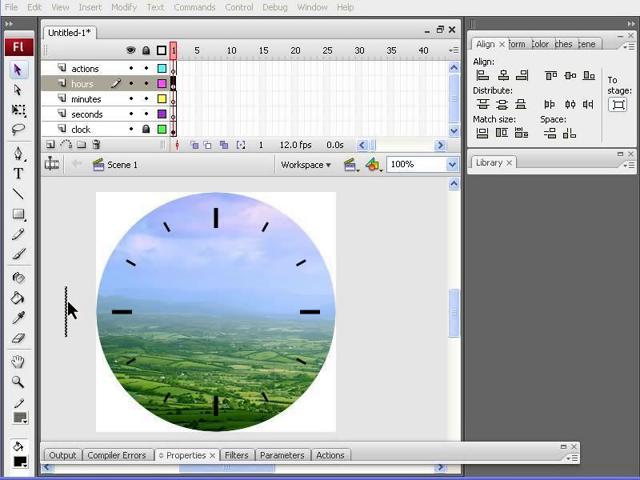
- Convert the hour-hand line to a movie clip symbol named hoursMC
right_click(78, 304)
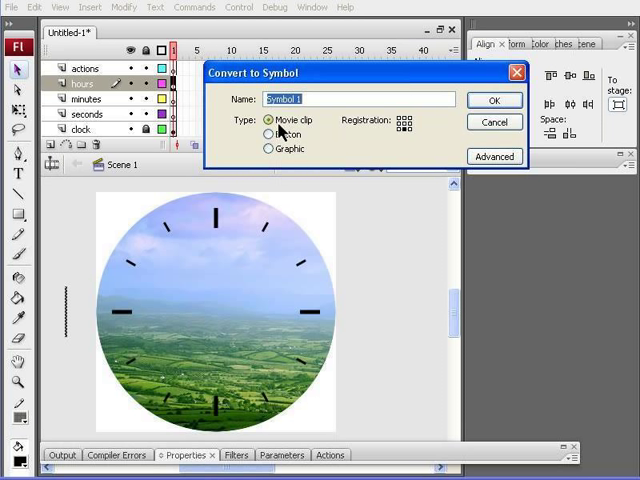
mouse_move(364, 136)
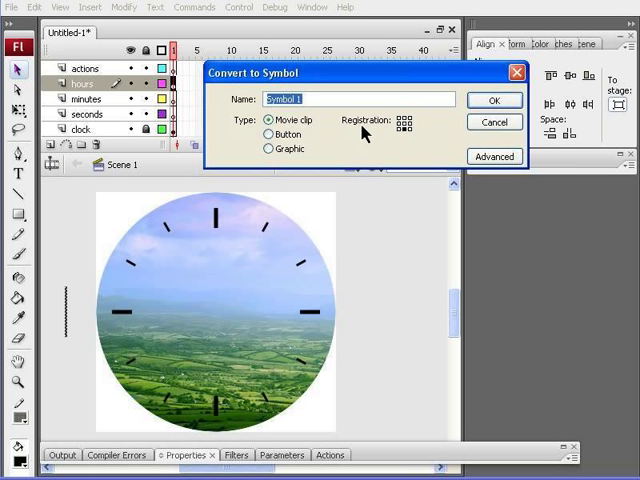
mouse_move(408, 138)
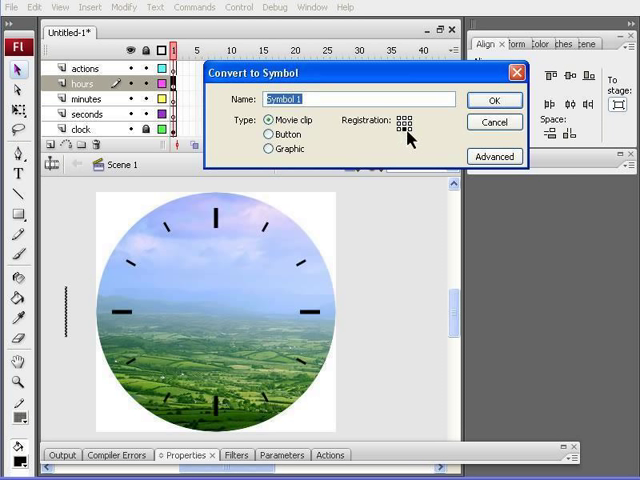
mouse_move(408, 144)
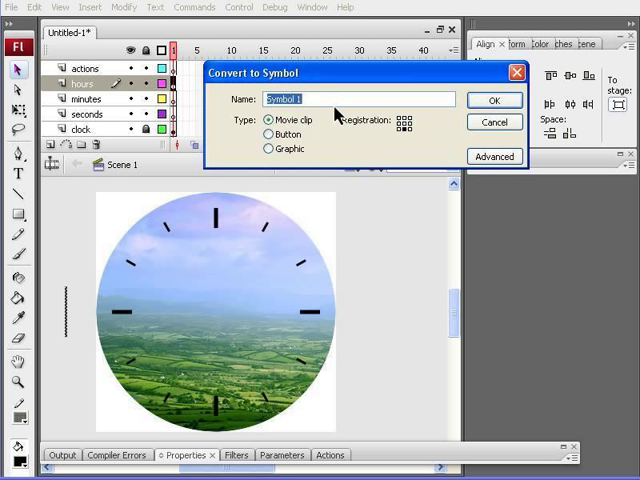
mouse_move(332, 120)
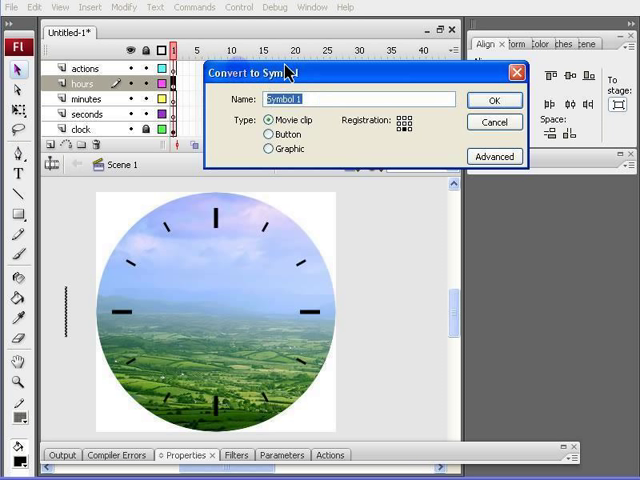
type("hoursM")
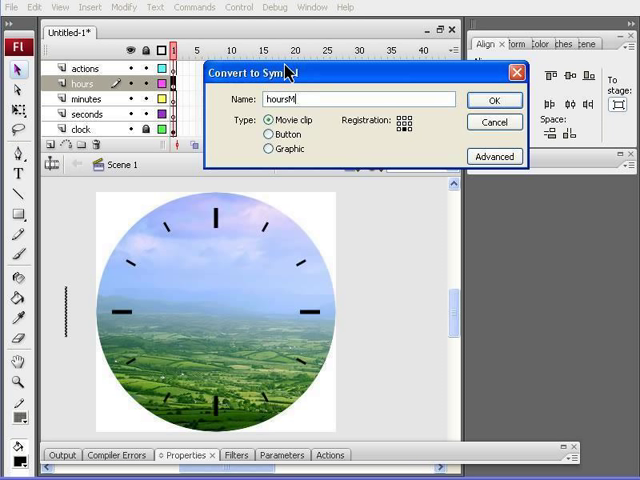
type("C")
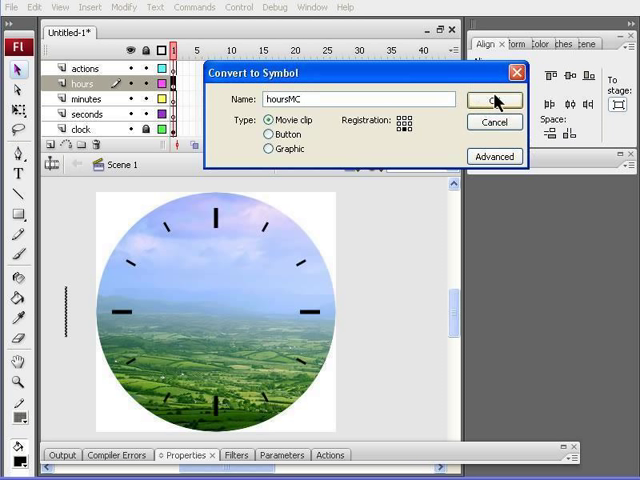
left_click(492, 100)
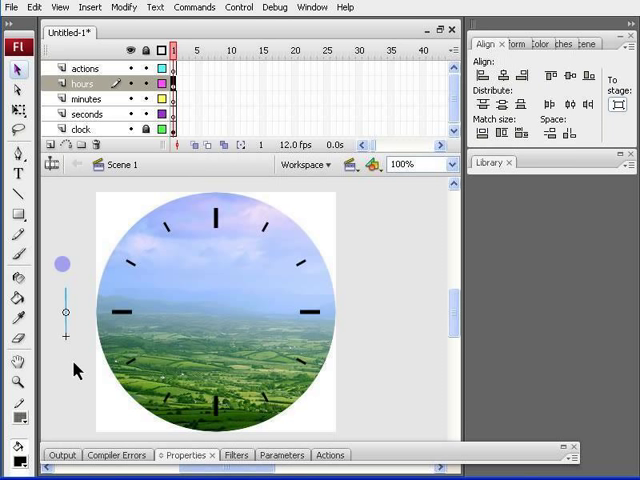
- Give the hoursMC clip the instance name hours in the Properties panel
left_click(234, 456)
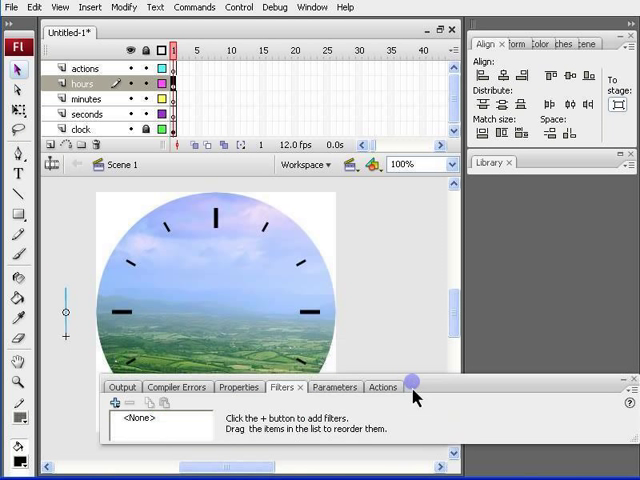
left_click(224, 388)
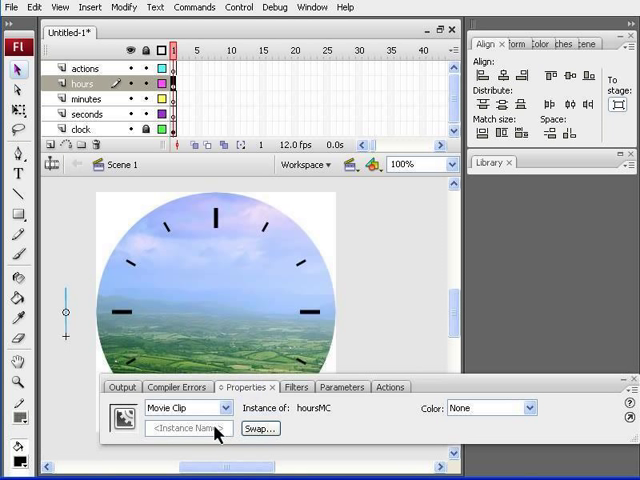
left_click(188, 426)
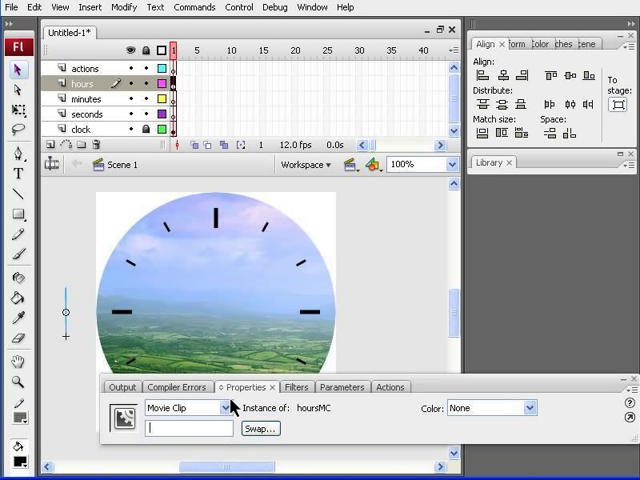
type("hours")
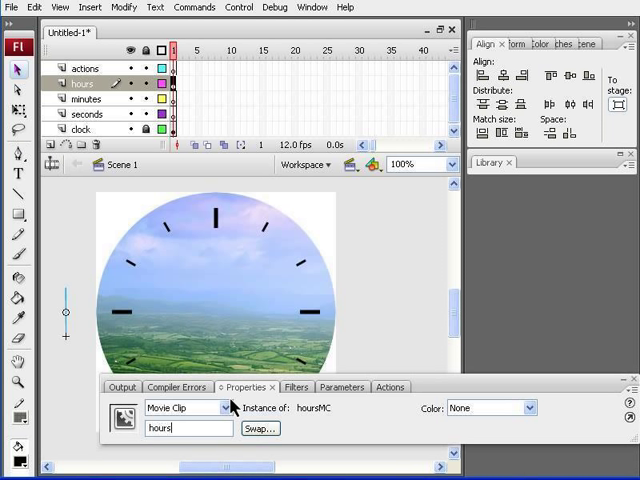
type("hoursMC")
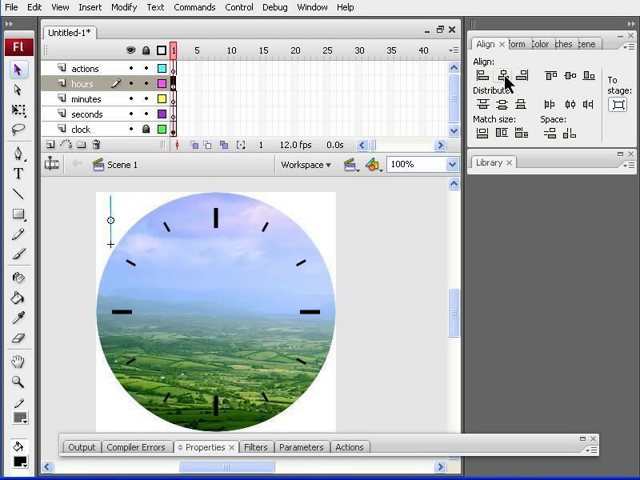
- Align the hour hand clip horizontally and vertically to the centre of the stage
left_click(504, 76)
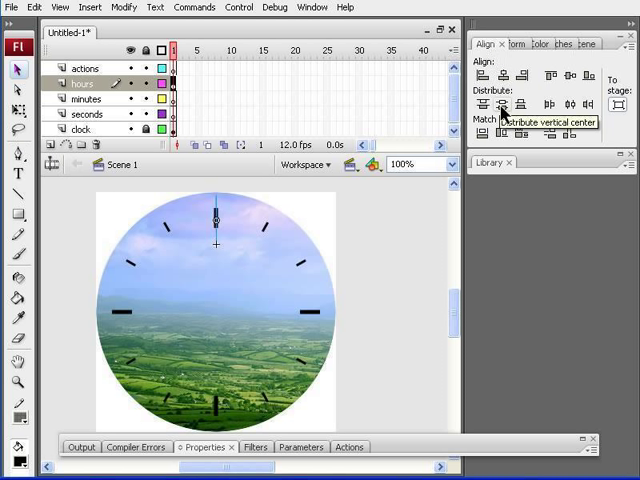
left_click(502, 104)
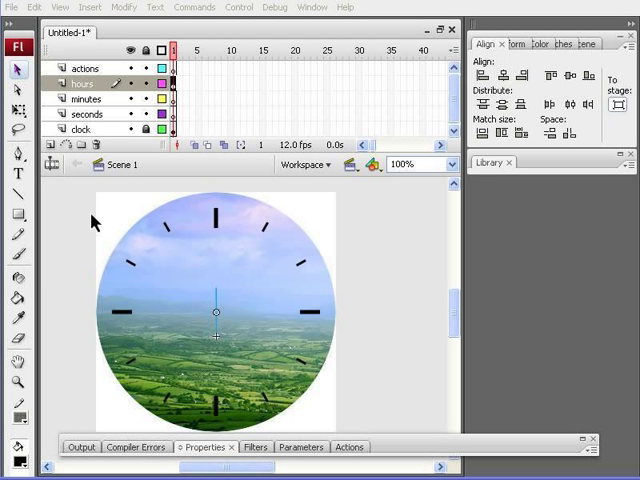
mouse_move(80, 98)
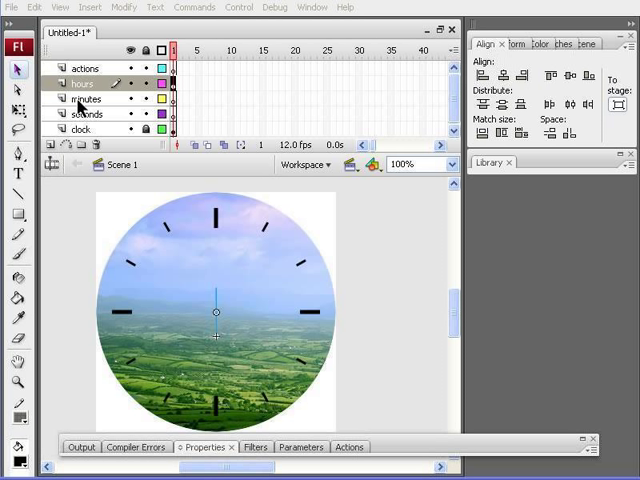
- Draw the minute-hand line on the minutes layer with height 90 and begin converting it to a symbol
left_click(84, 100)
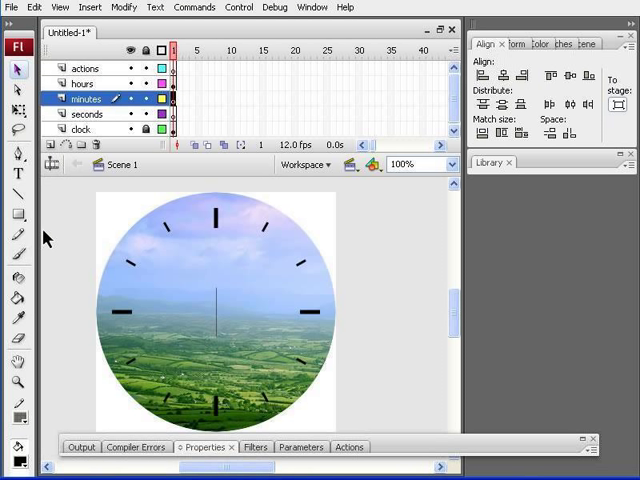
mouse_move(18, 188)
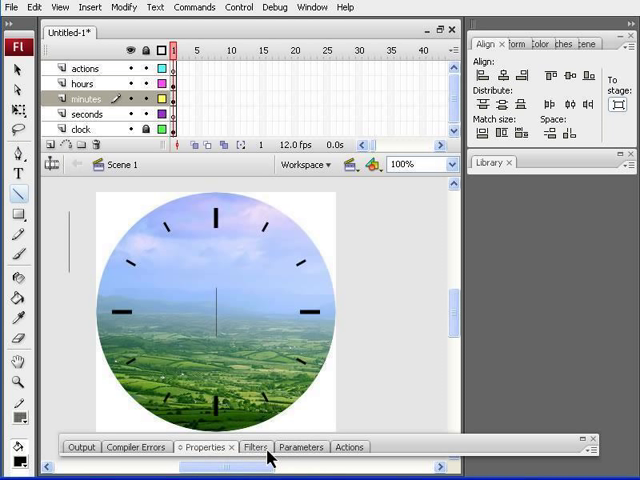
left_click(248, 448)
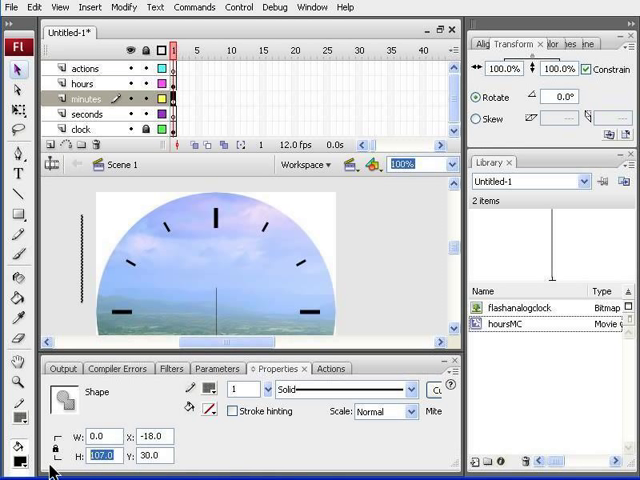
type("90")
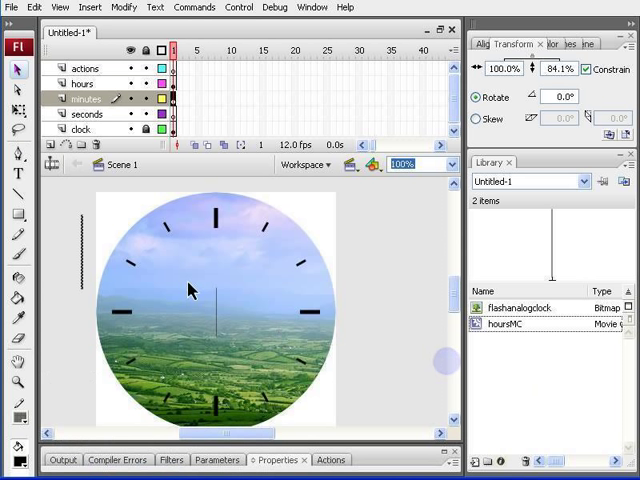
right_click(190, 288)
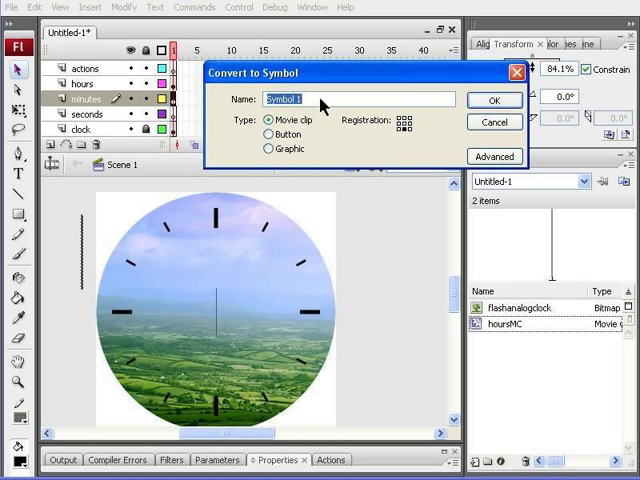
- Name the symbol minutesMC, then select its instance and bring up the Align panel
type("mi")
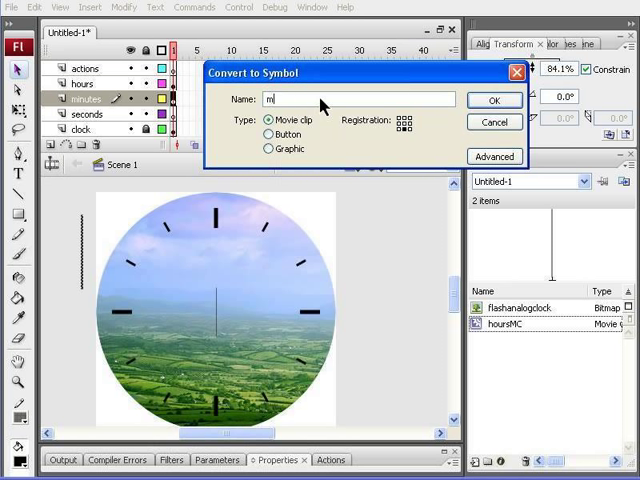
type("inutesMC")
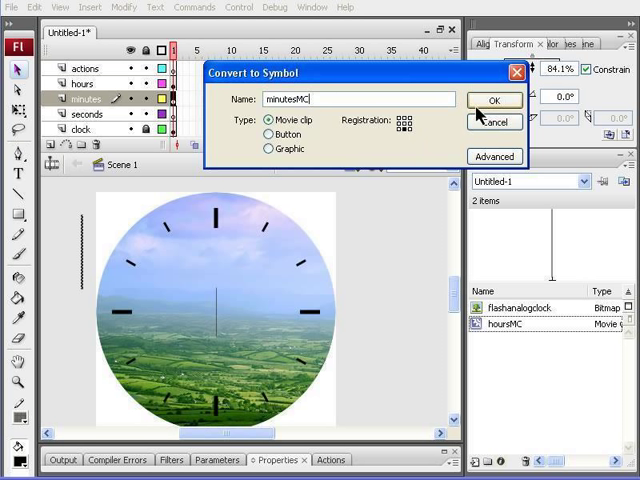
left_click(496, 100)
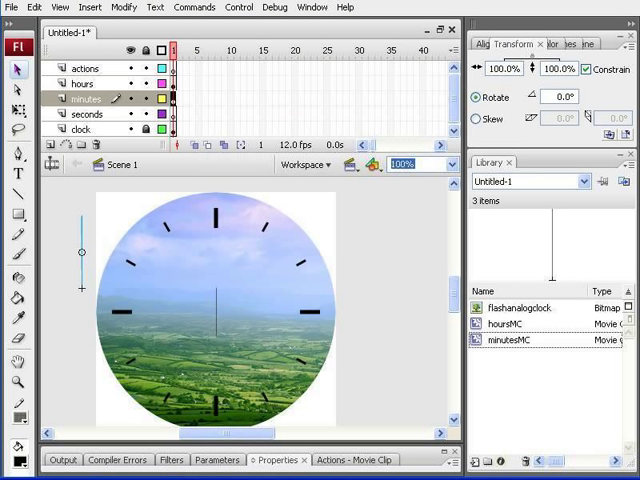
mouse_move(98, 300)
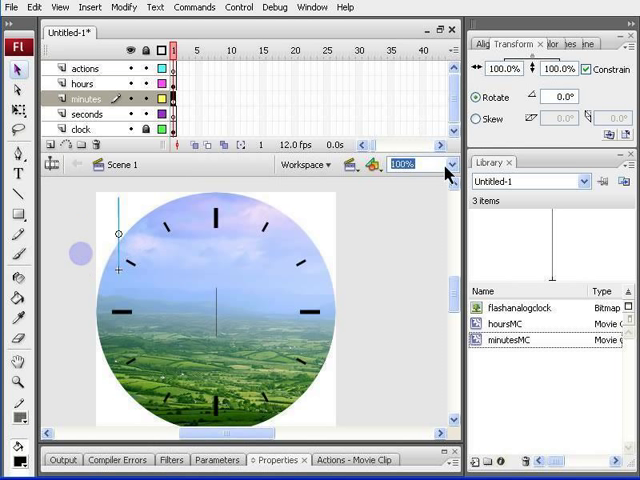
left_click(484, 44)
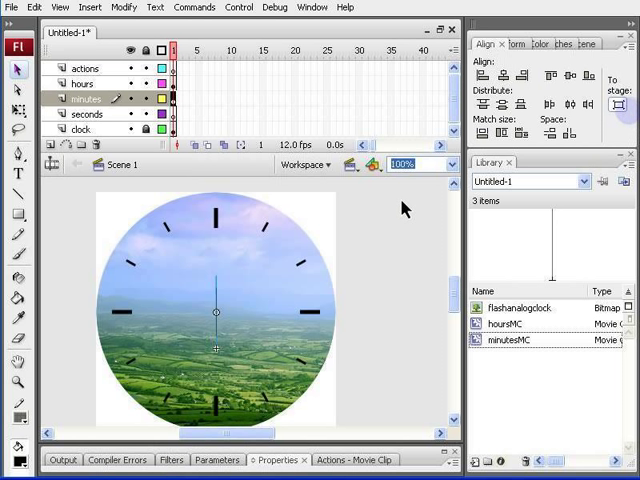
mouse_move(54, 328)
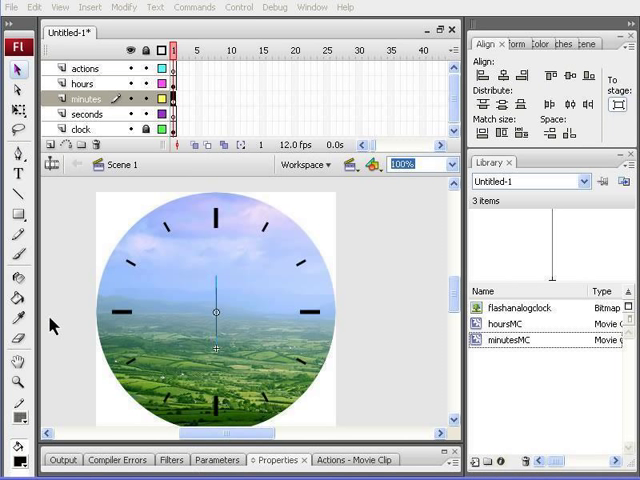
mouse_move(96, 126)
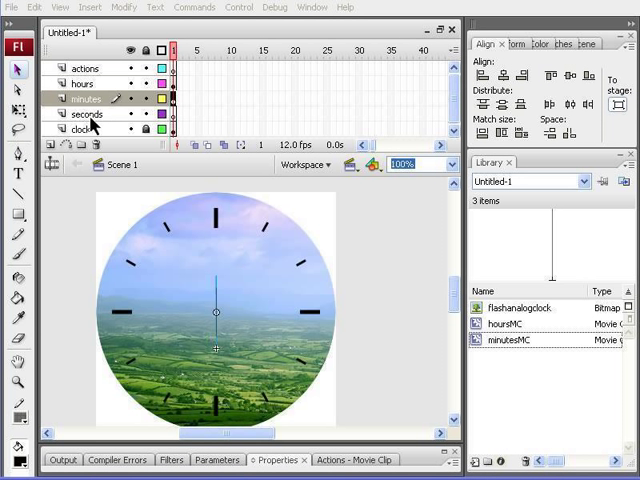
- Draw a thin lime-green vertical second-hand line on the seconds layer
left_click(86, 114)
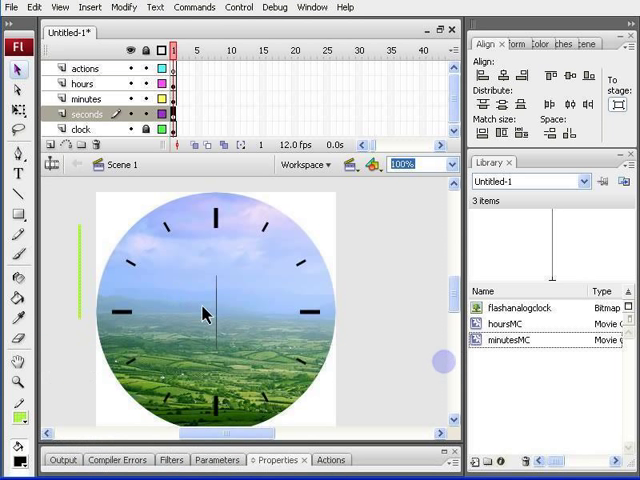
- Convert the green line to a movie clip symbol named secondsMC
right_click(204, 312)
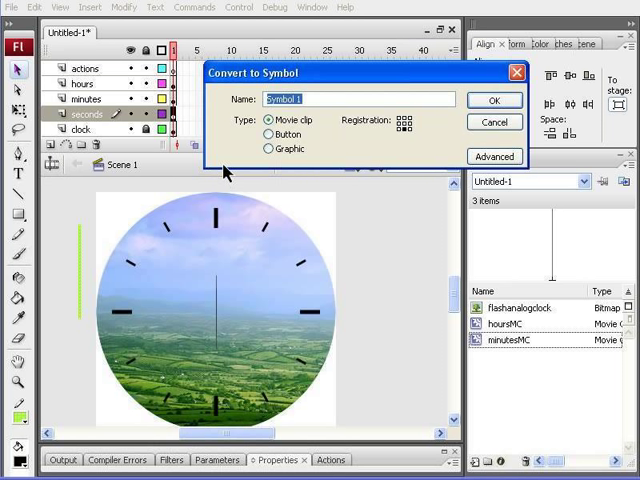
type("seconds")
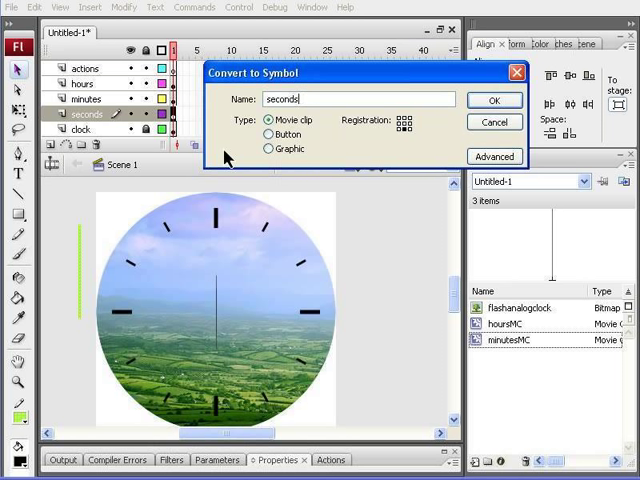
type("MC")
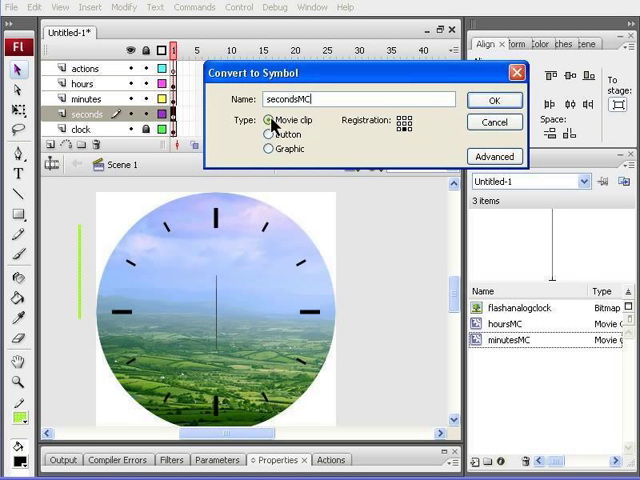
left_click(492, 100)
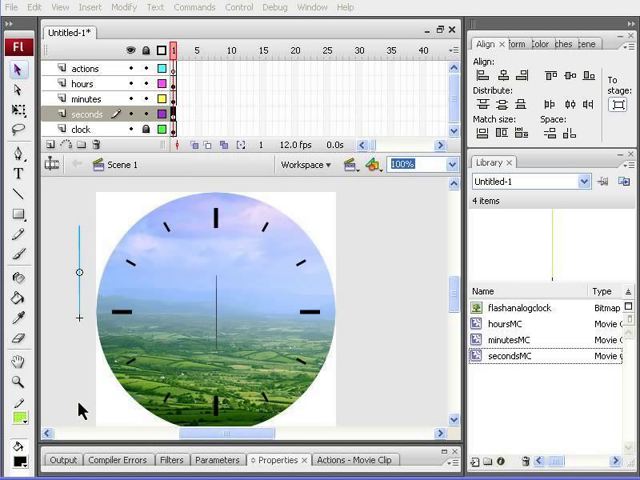
mouse_move(138, 220)
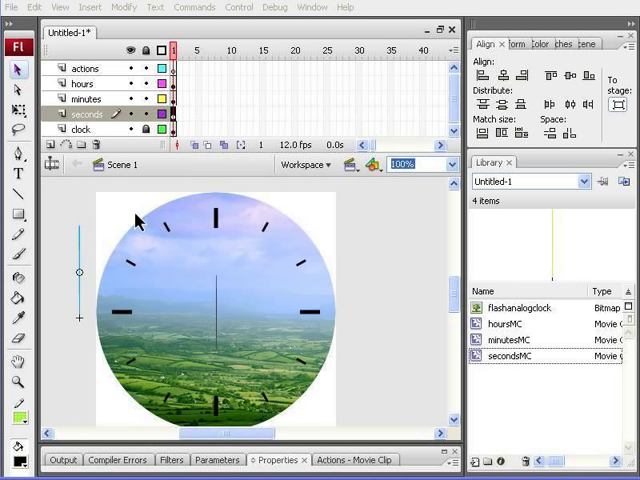
- Give the minute hand clip the instance name minutes_mc
left_click(84, 100)
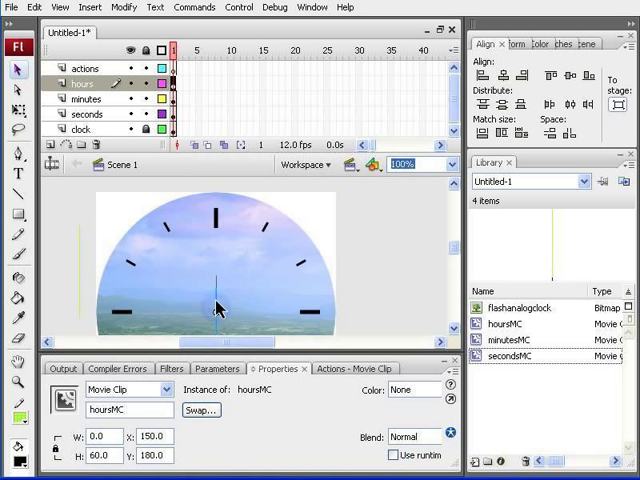
left_click(84, 98)
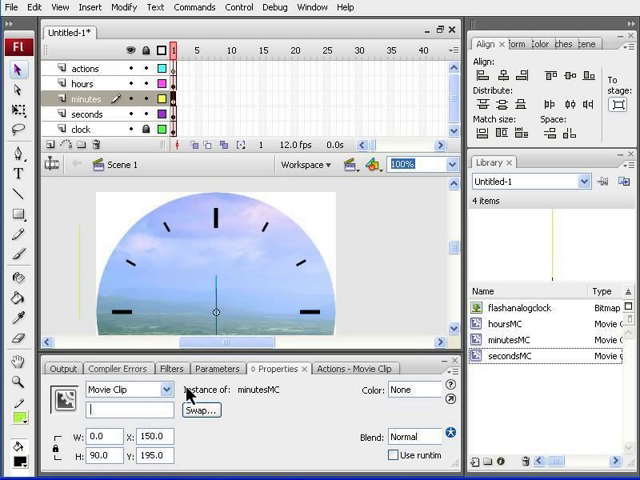
type("minutes_")
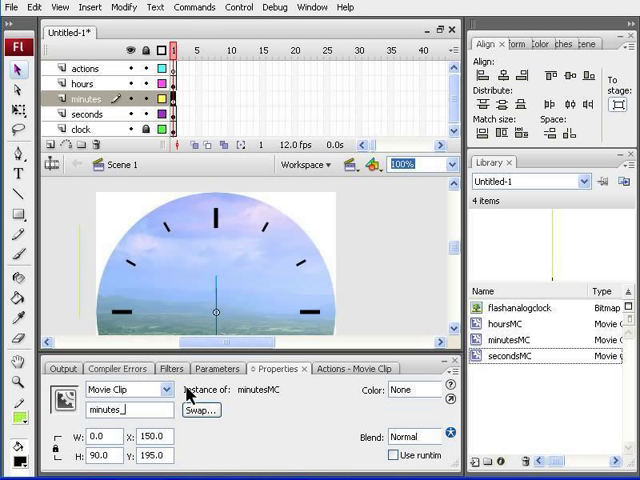
type("mc")
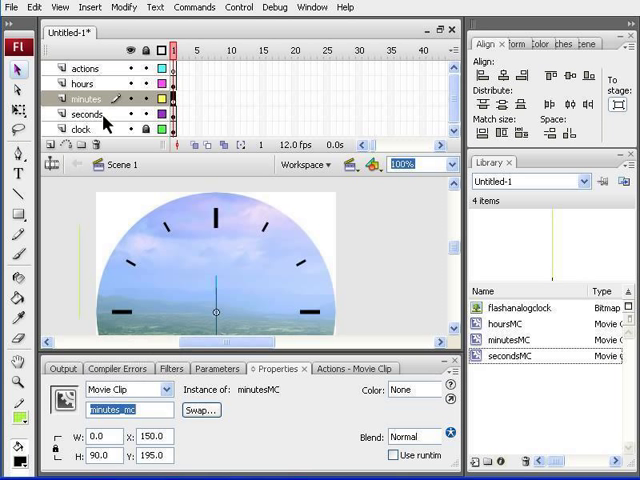
- Select the second hand clip on the seconds layer and start naming its instance seconds
left_click(84, 116)
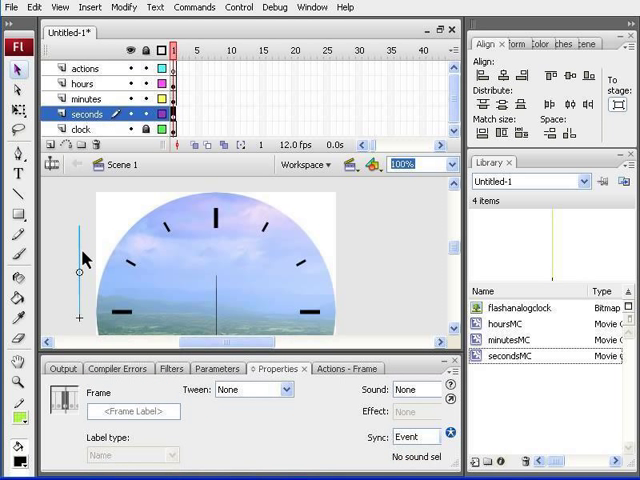
left_click(216, 280)
type("s")
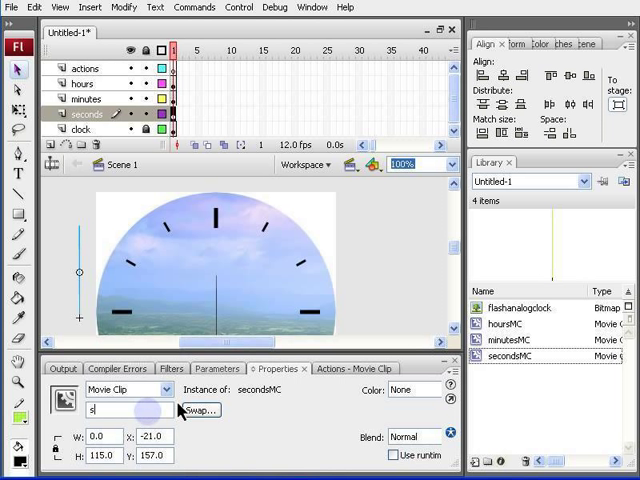
type("econds")
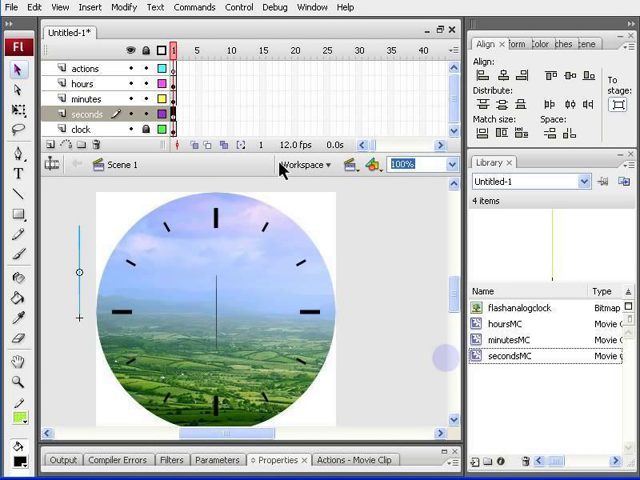
- Select the actions layer's first frame and bring up its Actions - Frame script editor
left_click(84, 68)
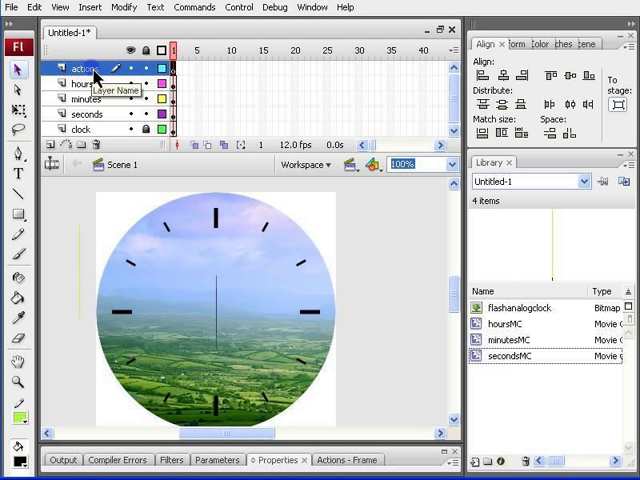
mouse_move(408, 348)
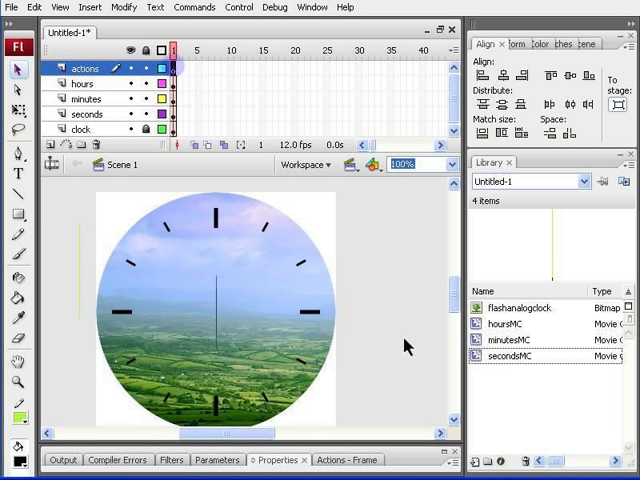
left_click(216, 412)
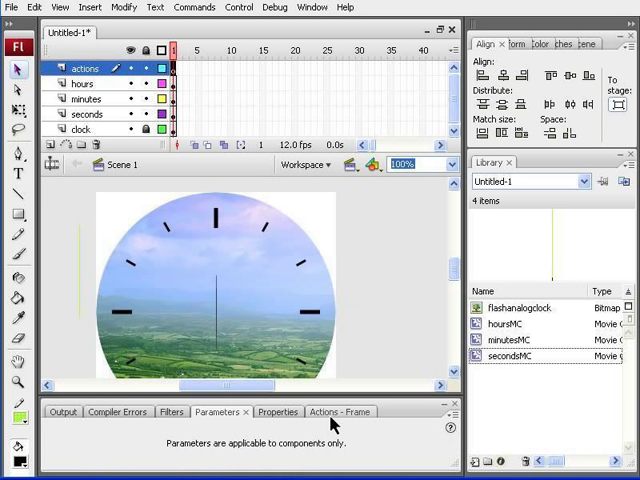
left_click(340, 412)
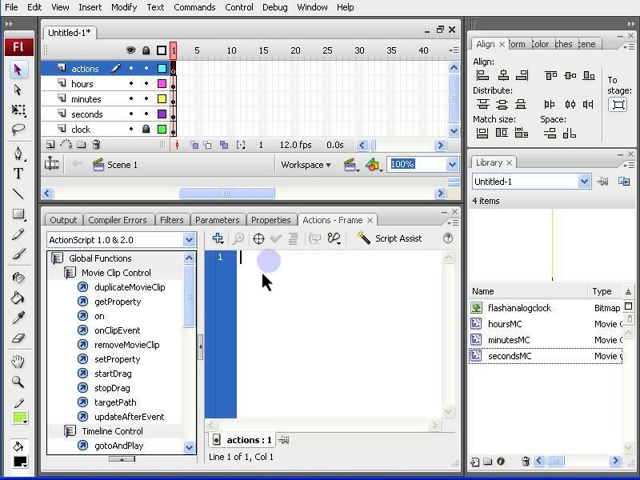
- Paste the prepared onEnterFrame clock-rotation script into the frame and close the panel
right_click(264, 264)
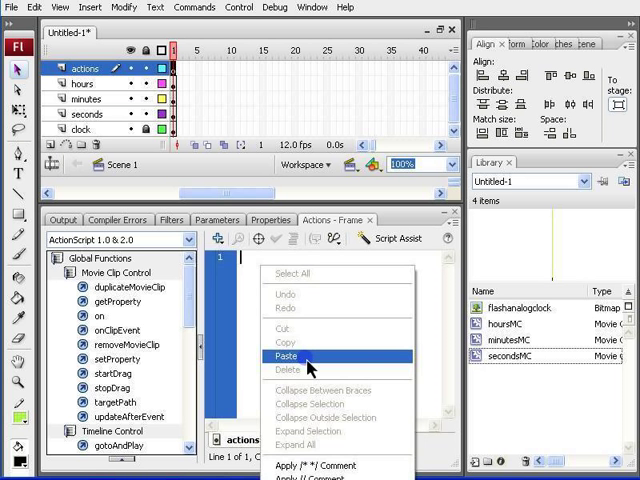
left_click(284, 356)
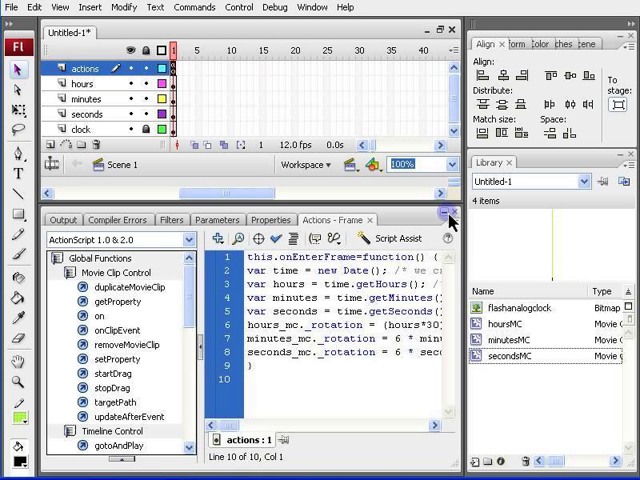
left_click(440, 212)
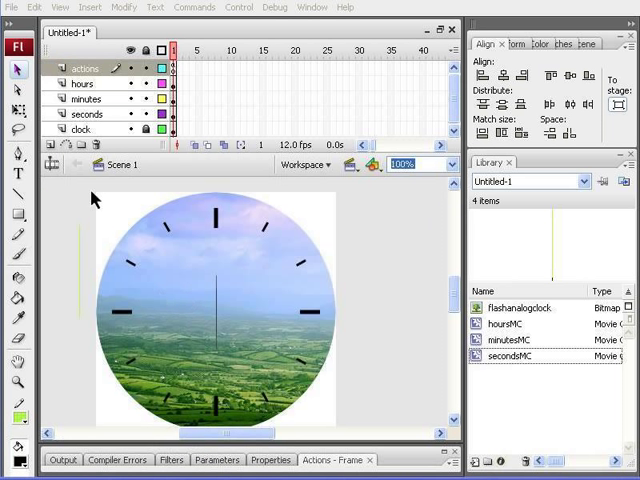
- Return to the seconds layer to reposition the secondsMC second-hand clip
left_click(88, 114)
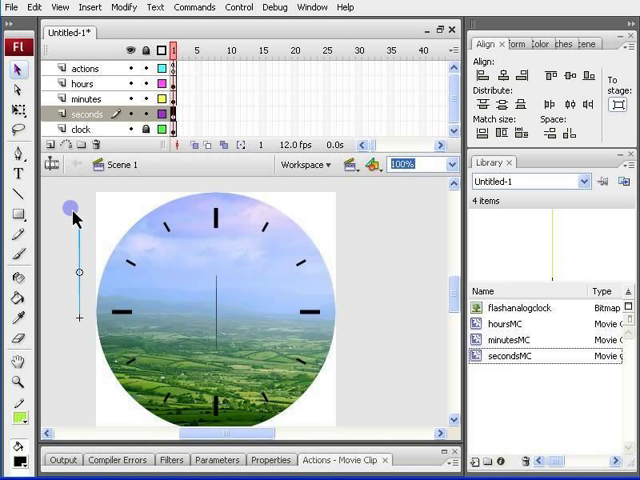
mouse_move(92, 358)
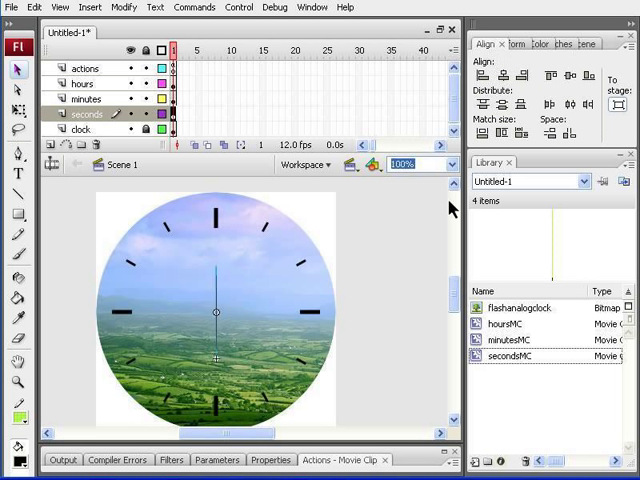
mouse_move(148, 366)
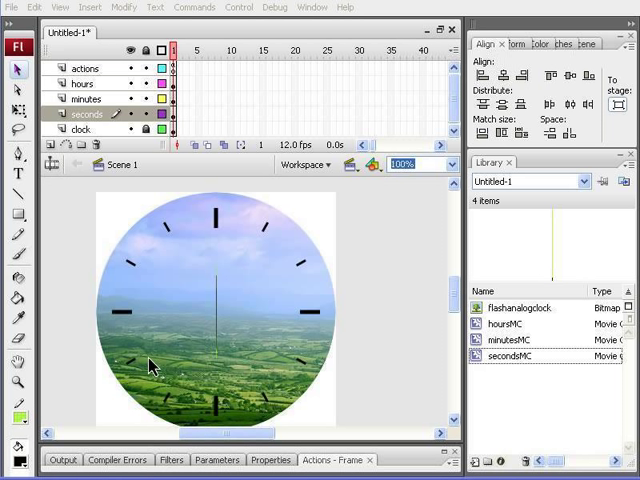
mouse_move(200, 228)
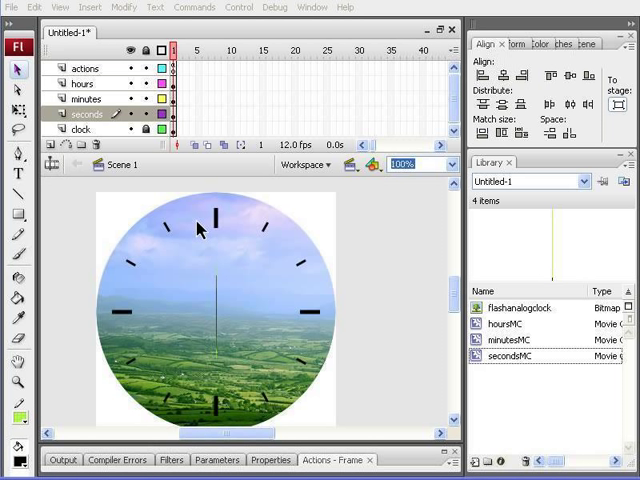